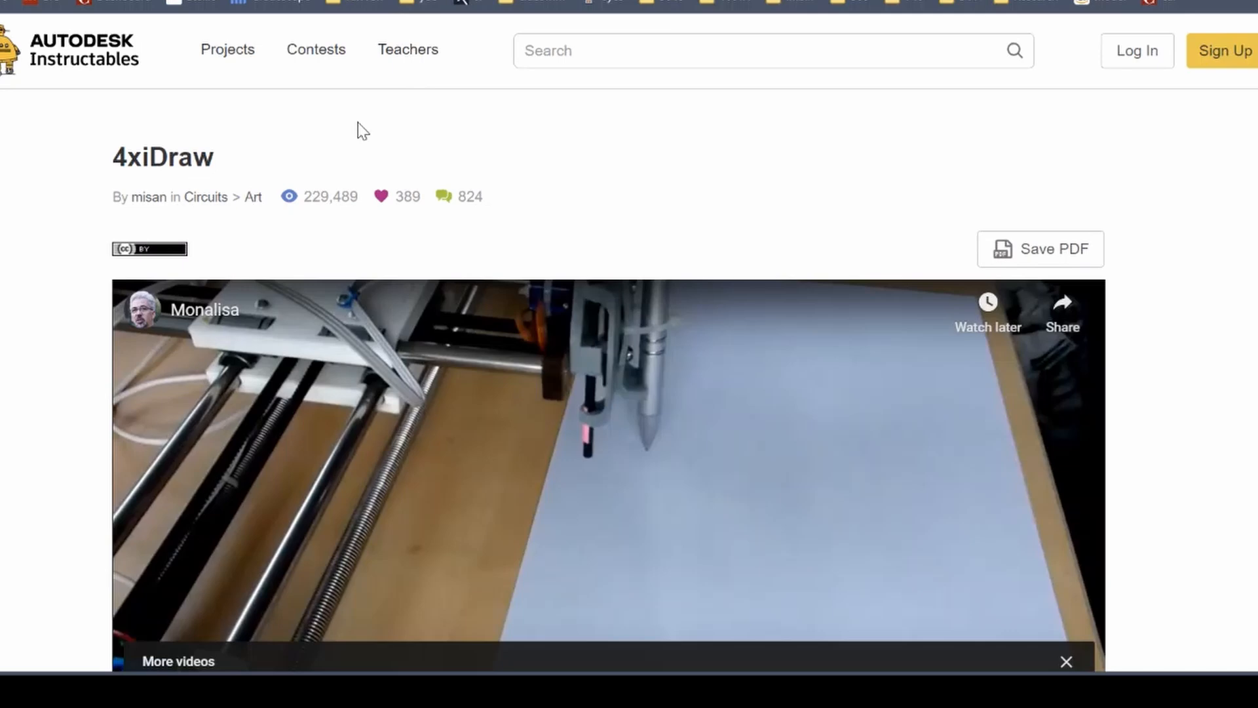
pyautogui.moveTo(144, 223)
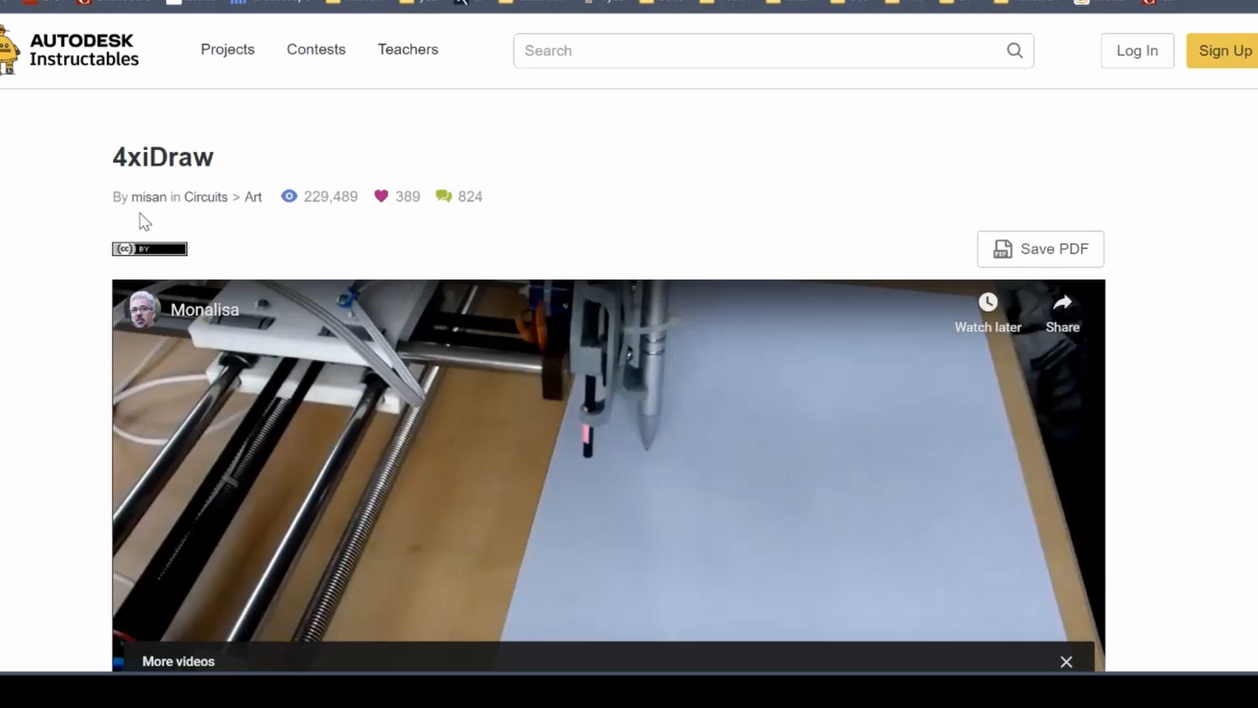
pyautogui.moveTo(79, 340)
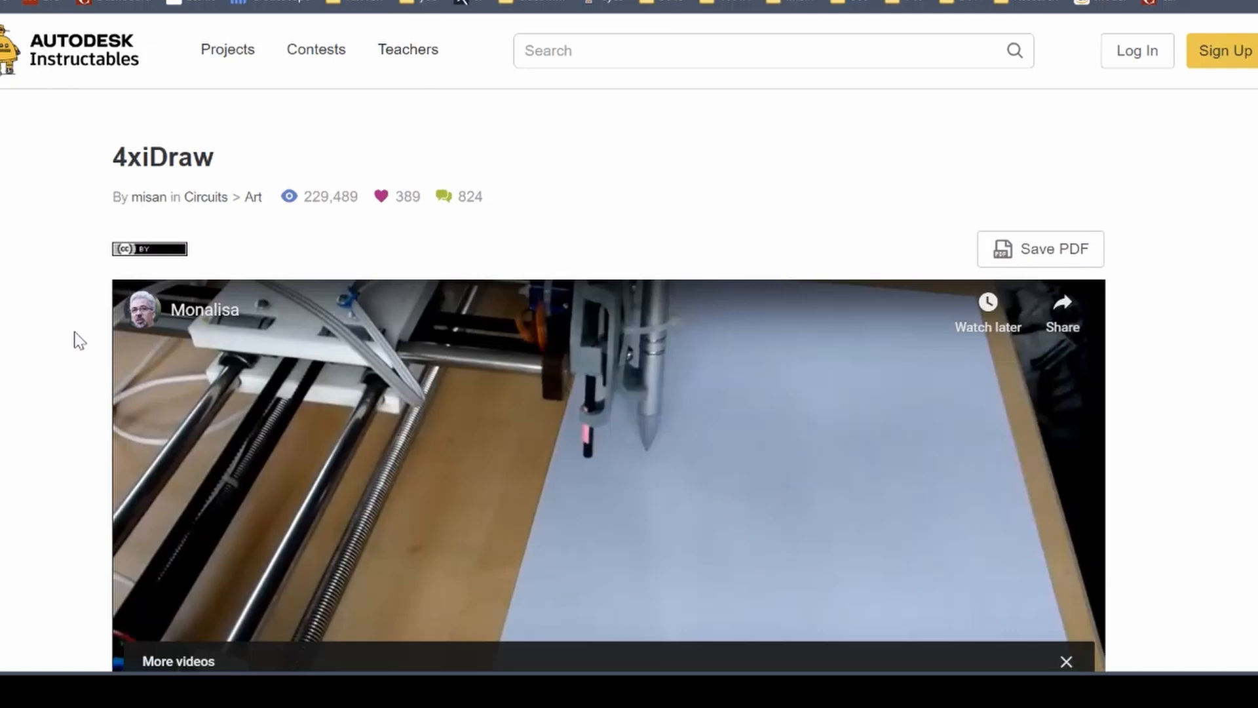
pyautogui.scroll(-3)
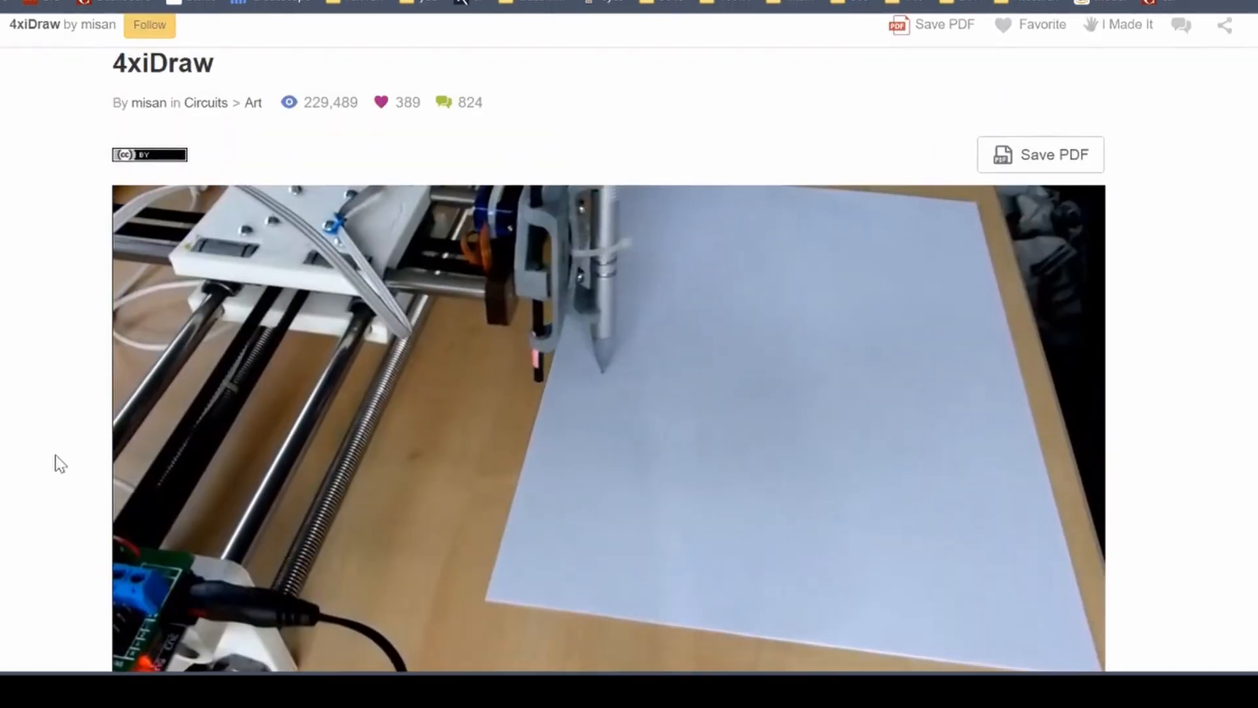
pyautogui.scroll(-3)
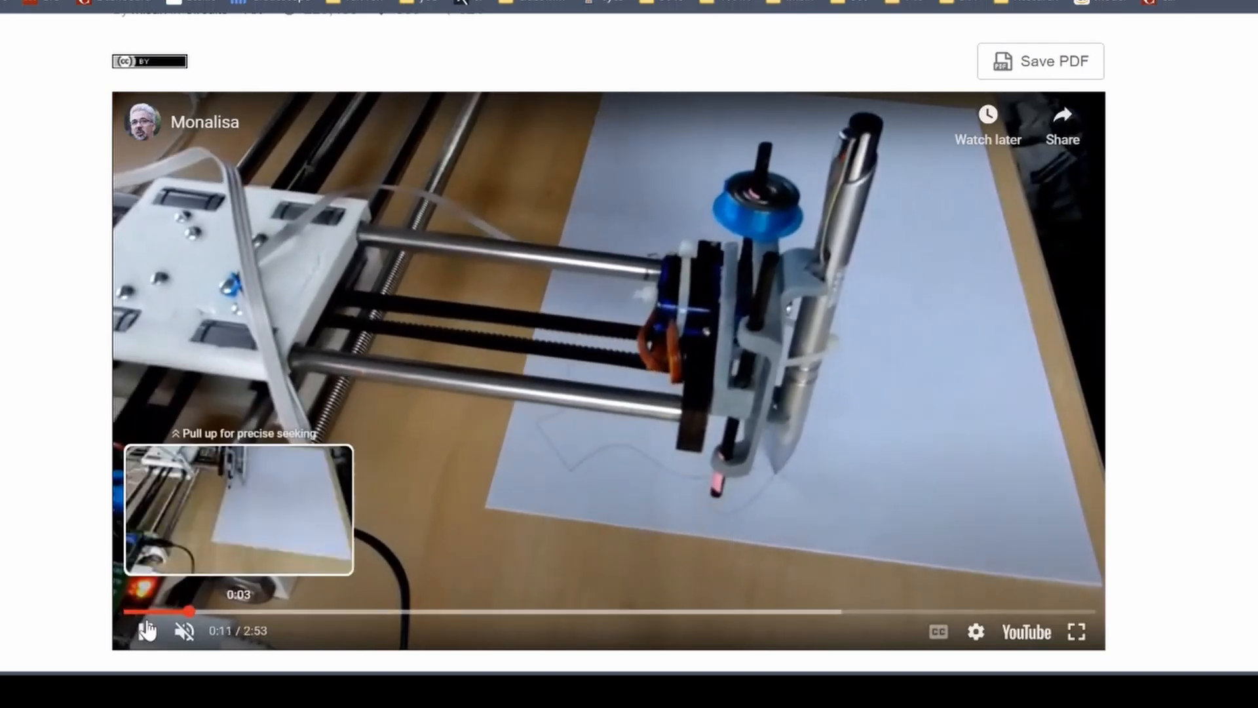
pyautogui.scroll(-3)
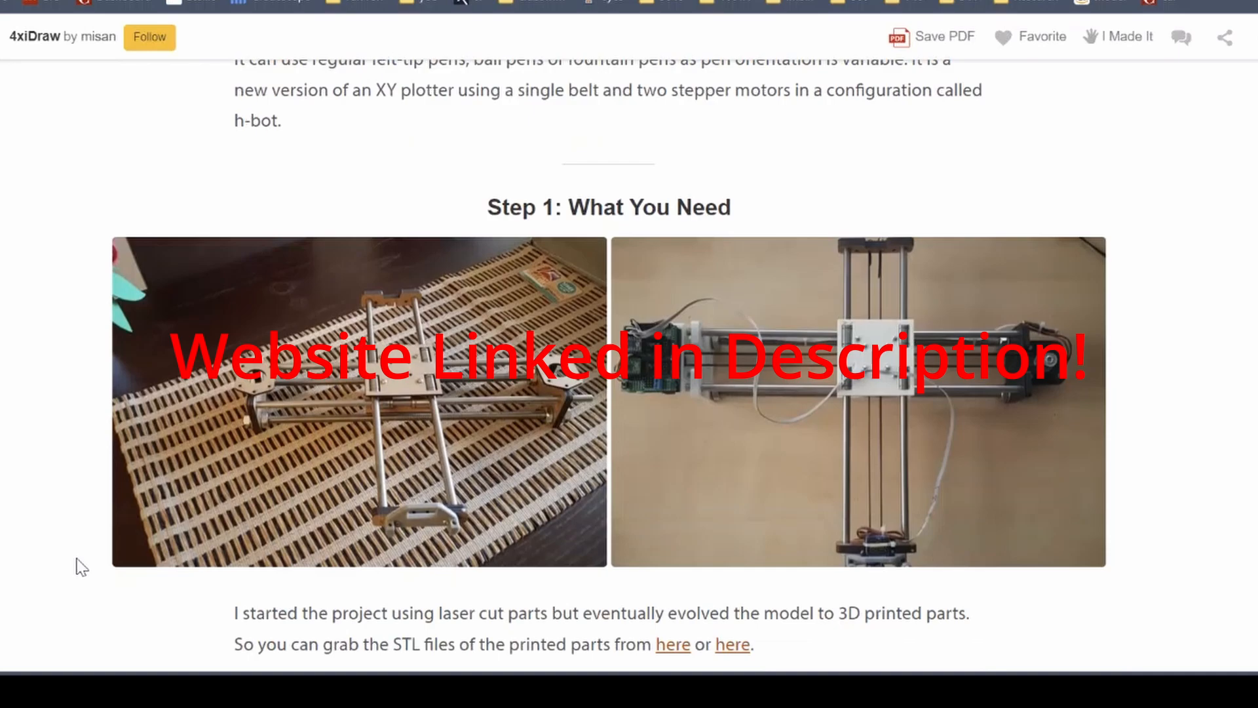
pyautogui.scroll(-3)
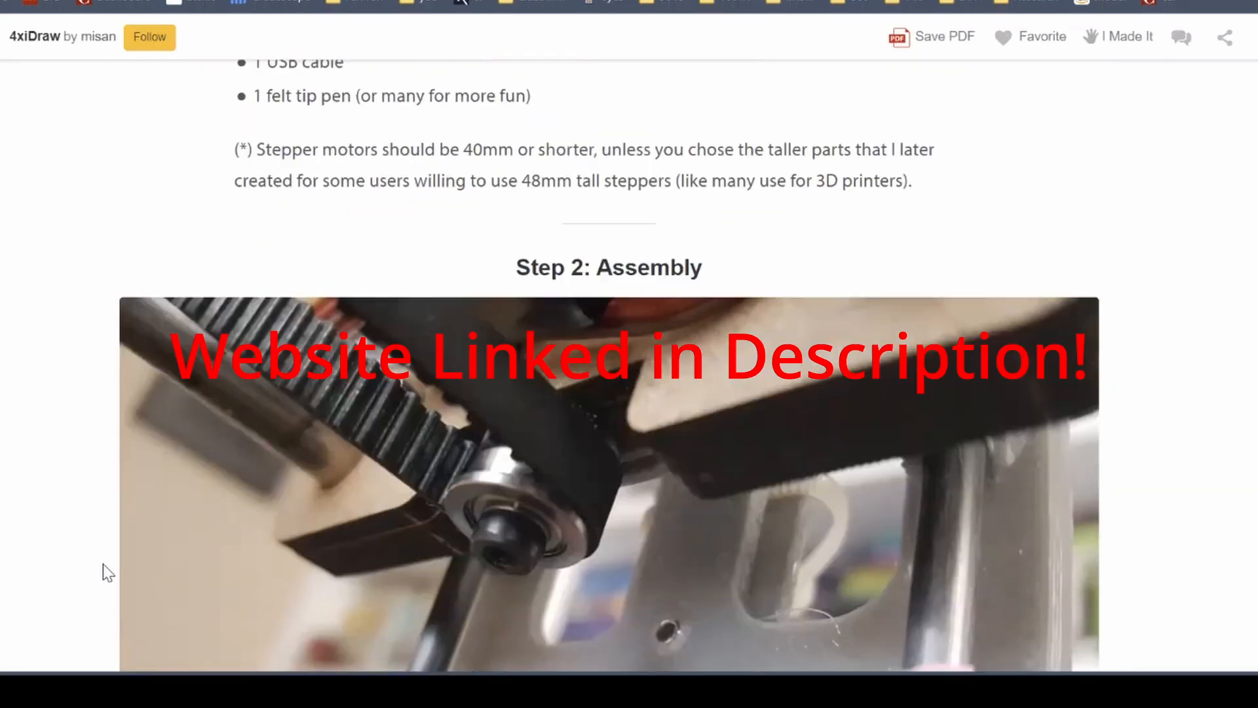
pyautogui.scroll(-3)
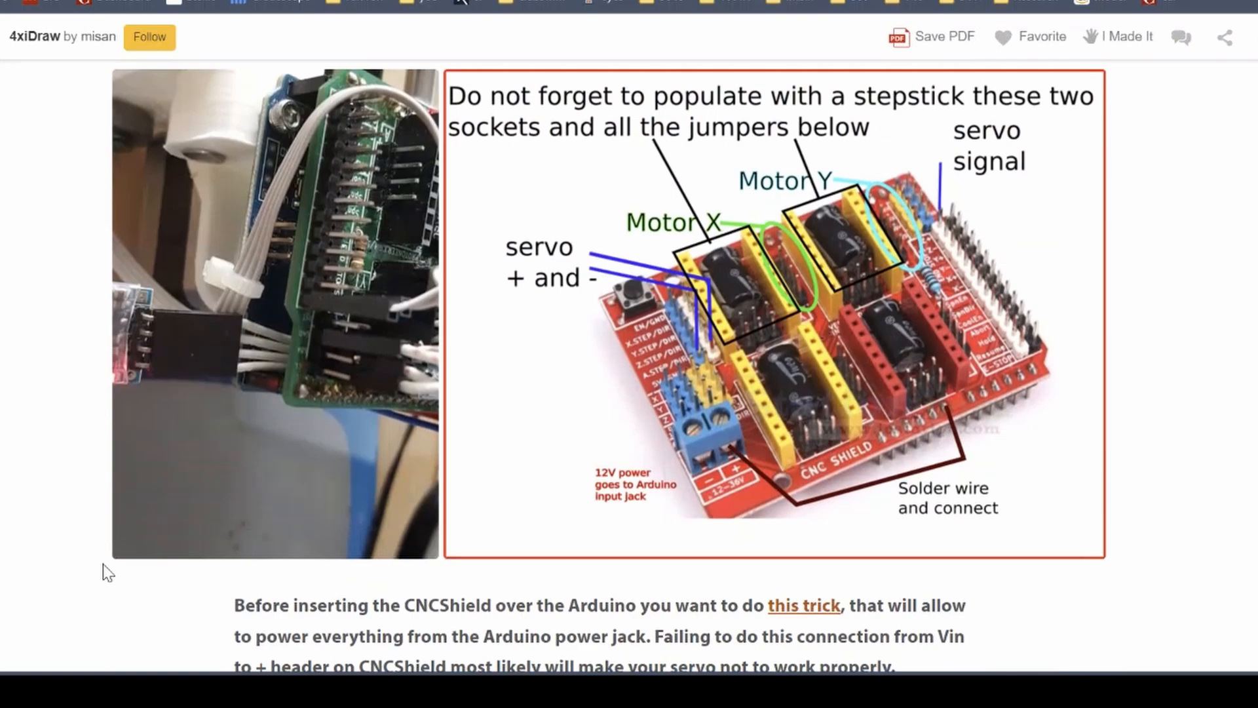
pyautogui.scroll(-3)
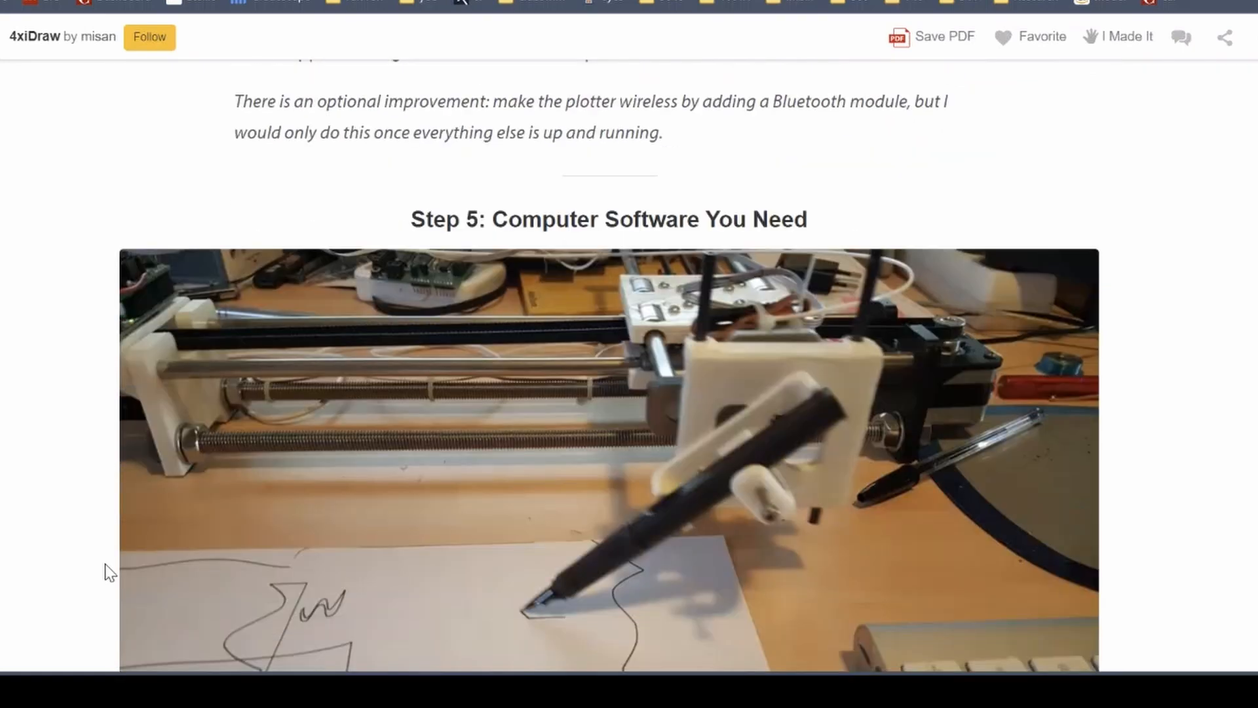
pyautogui.scroll(-3)
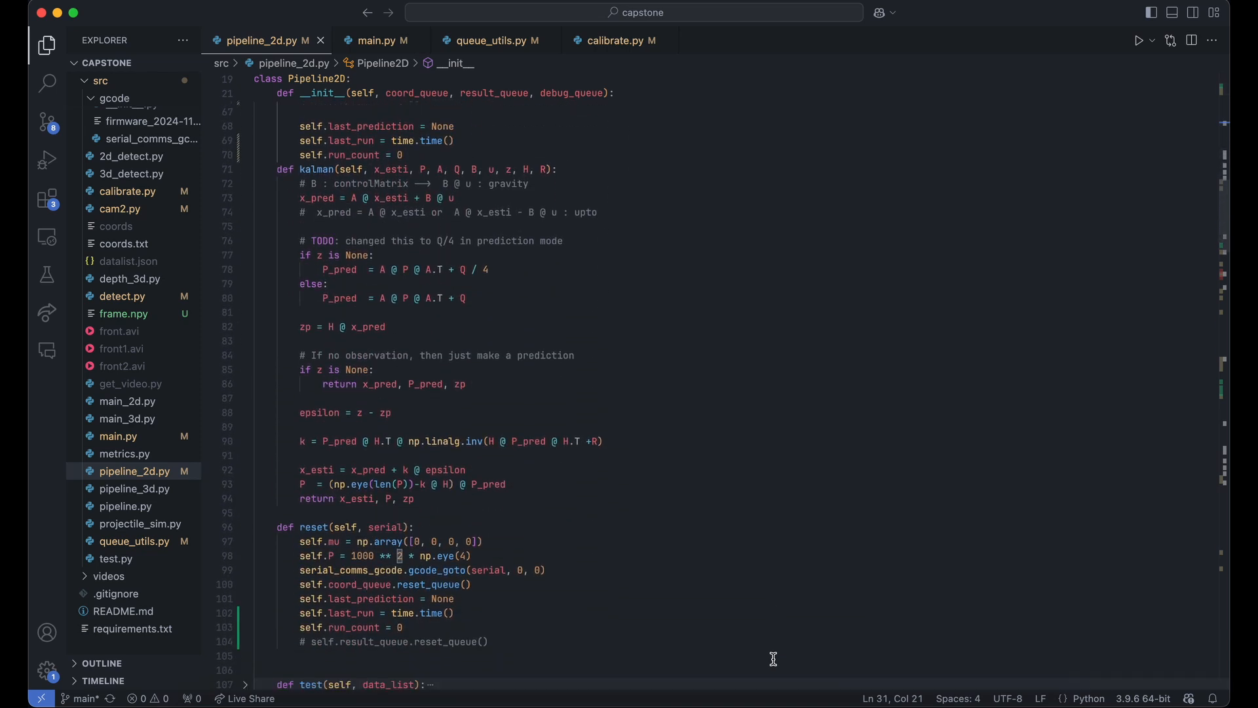
pyautogui.scroll(-3)
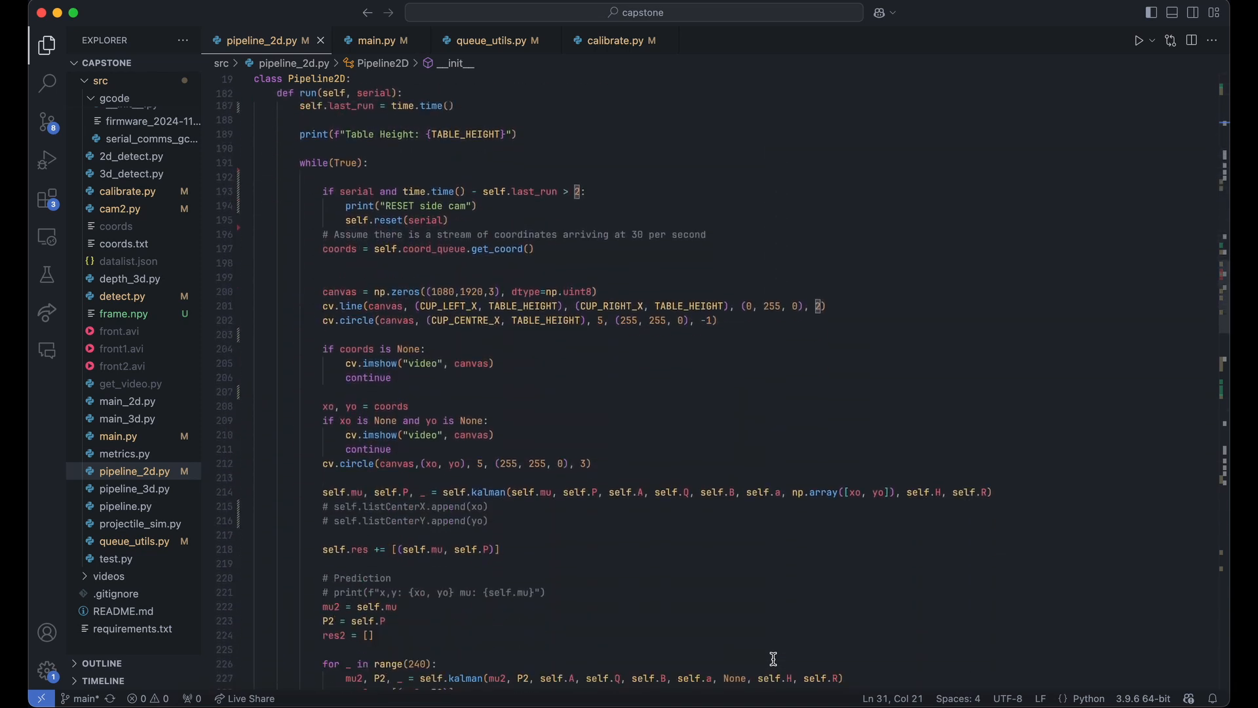
pyautogui.scroll(-3)
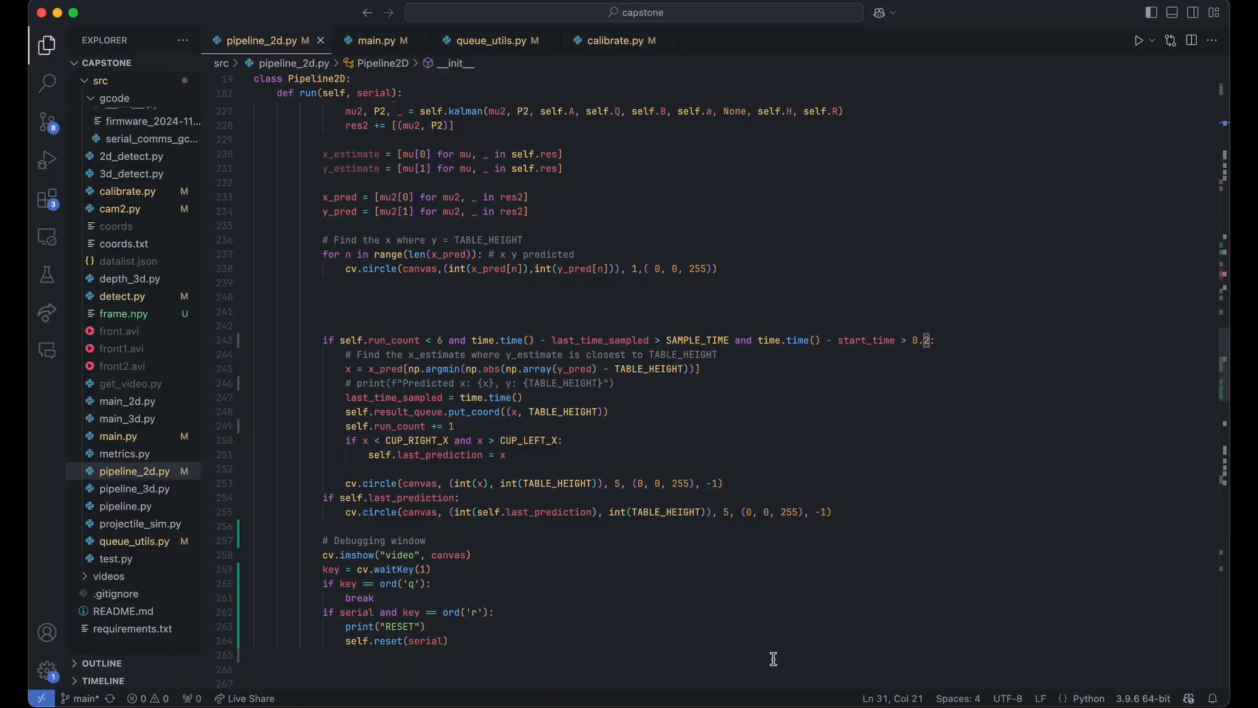